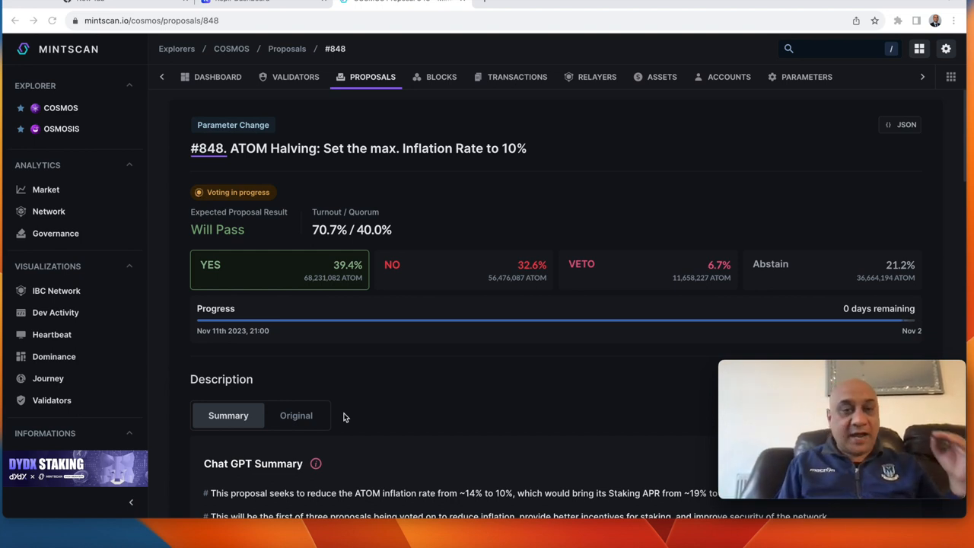
{"action": "mouse_move", "coordinate": [341, 406]}
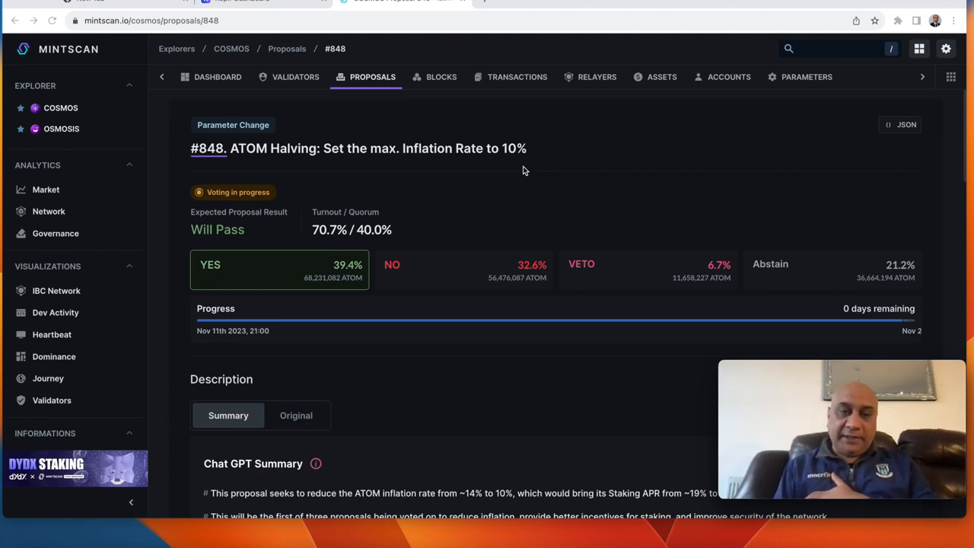
{"action": "mouse_move", "coordinate": [235, 21]}
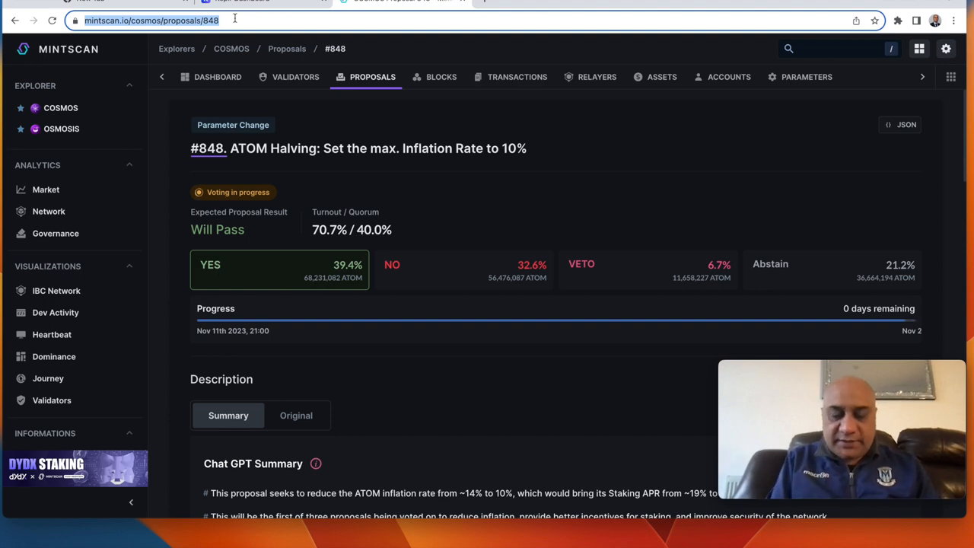
Search 'minscan', open Mintscan, and scroll proposal #848 down to its Chat GPT Summary
{"action": "type", "text": "minscan"}
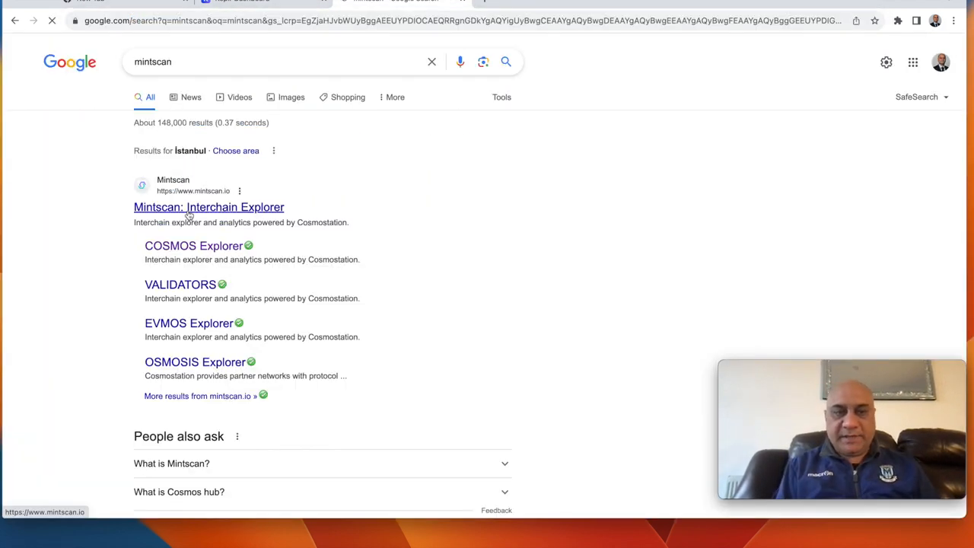
{"action": "left_click", "coordinate": [193, 245]}
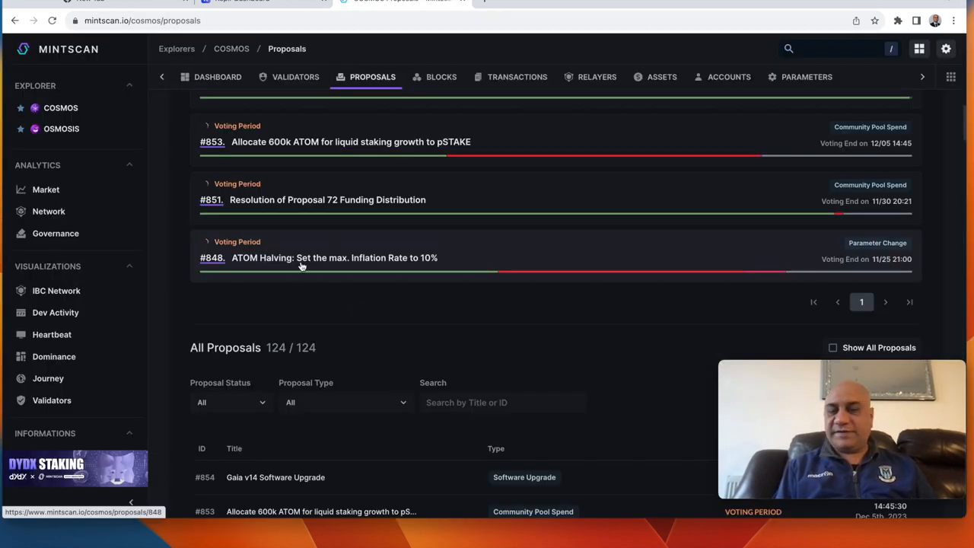
{"action": "mouse_move", "coordinate": [368, 257]}
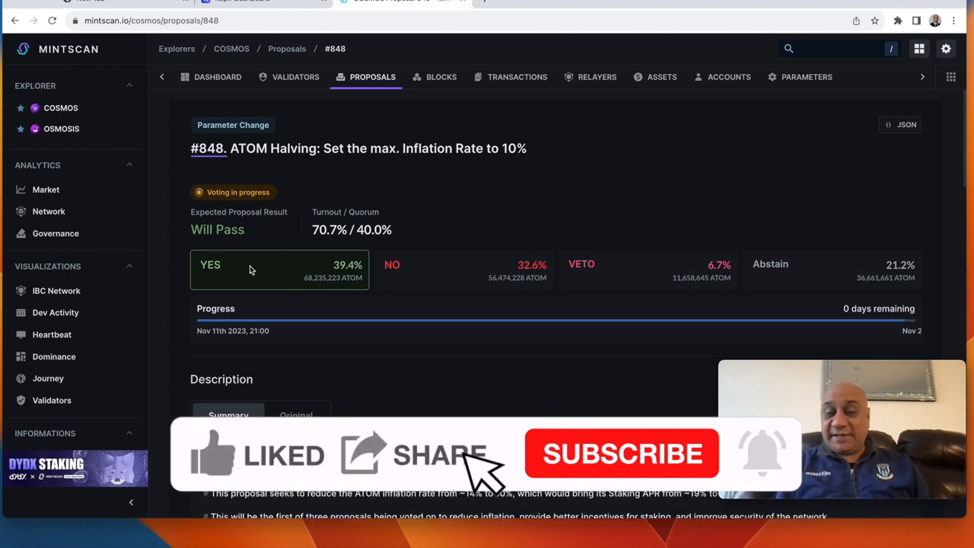
{"action": "scroll", "scroll_direction": "down", "scroll_amount": 3}
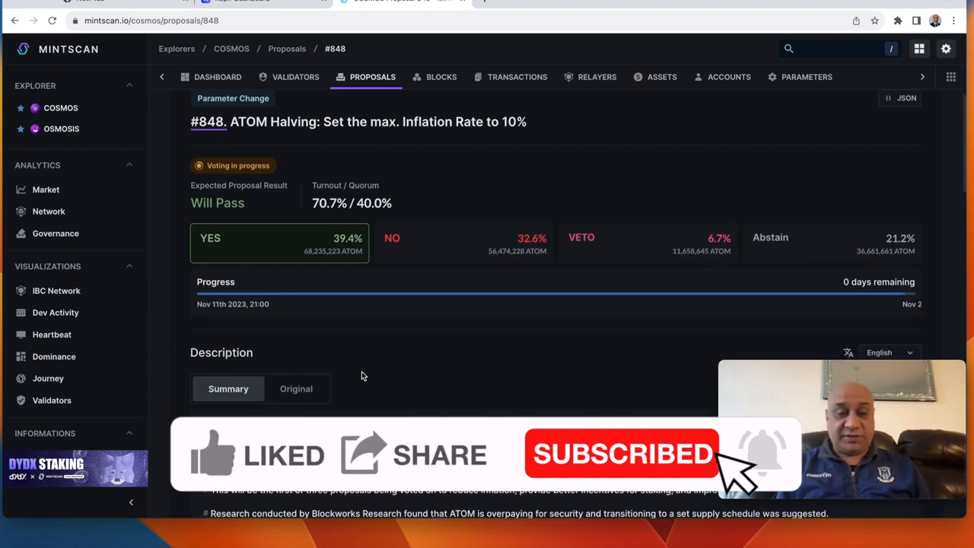
{"action": "scroll", "scroll_direction": "down", "scroll_amount": 3}
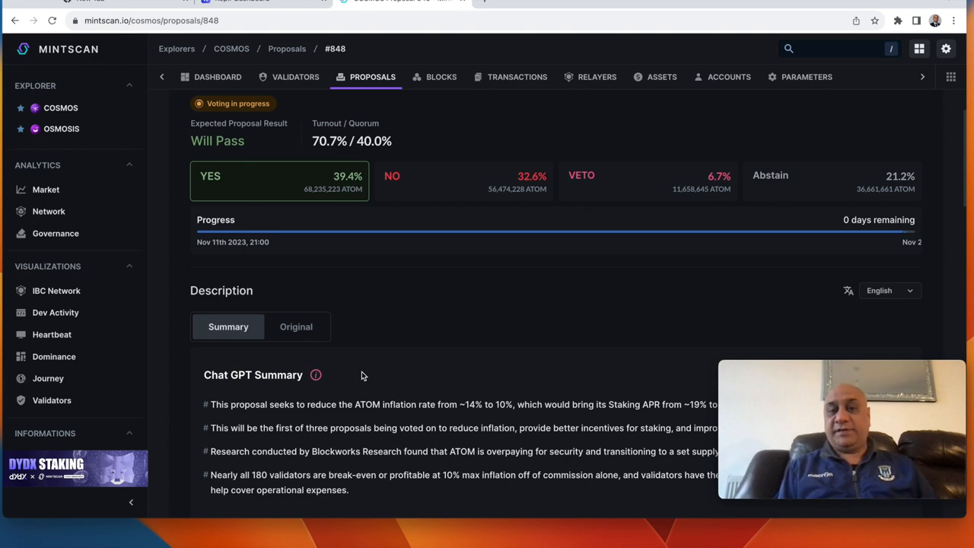
{"action": "scroll", "scroll_direction": "down", "scroll_amount": 3}
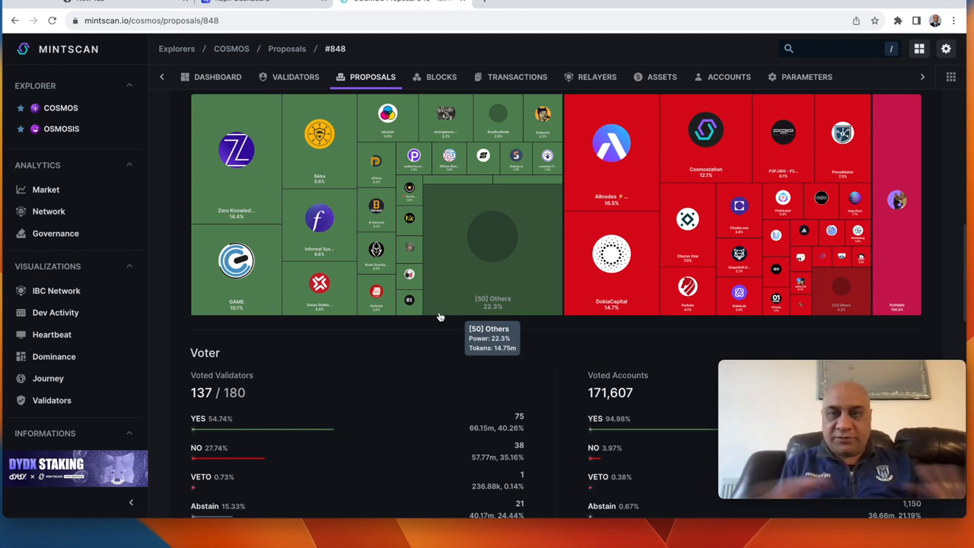
{"action": "mouse_move", "coordinate": [528, 9]}
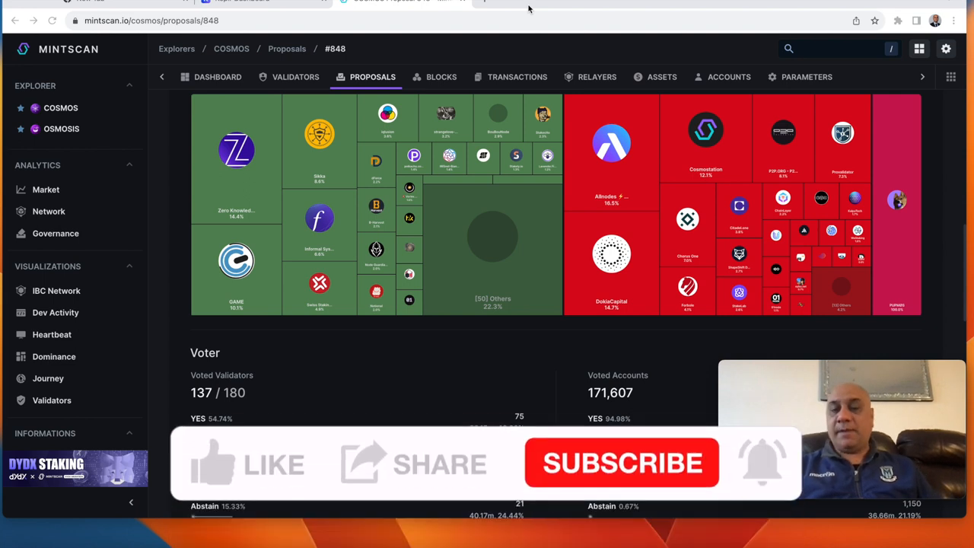
{"action": "left_click", "coordinate": [228, 463]}
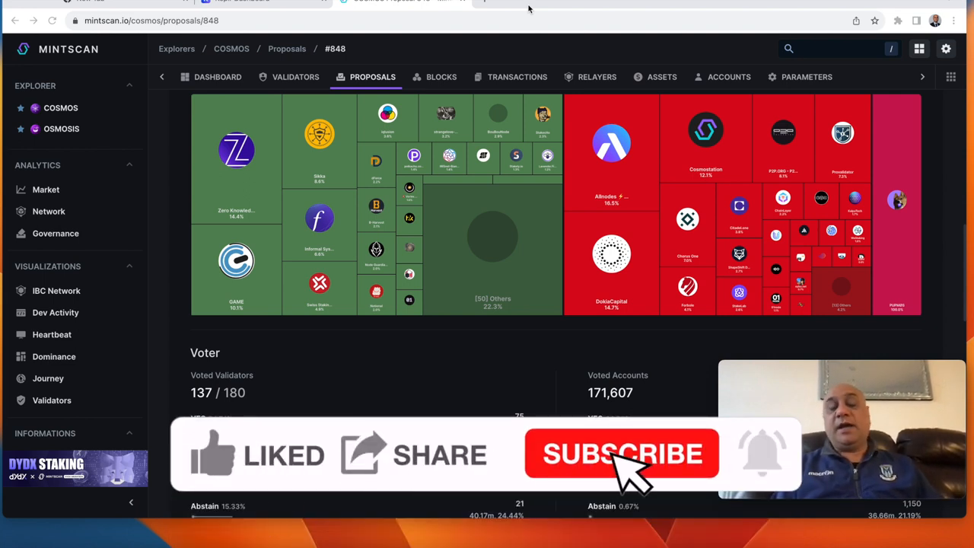
{"action": "left_click", "coordinate": [622, 454]}
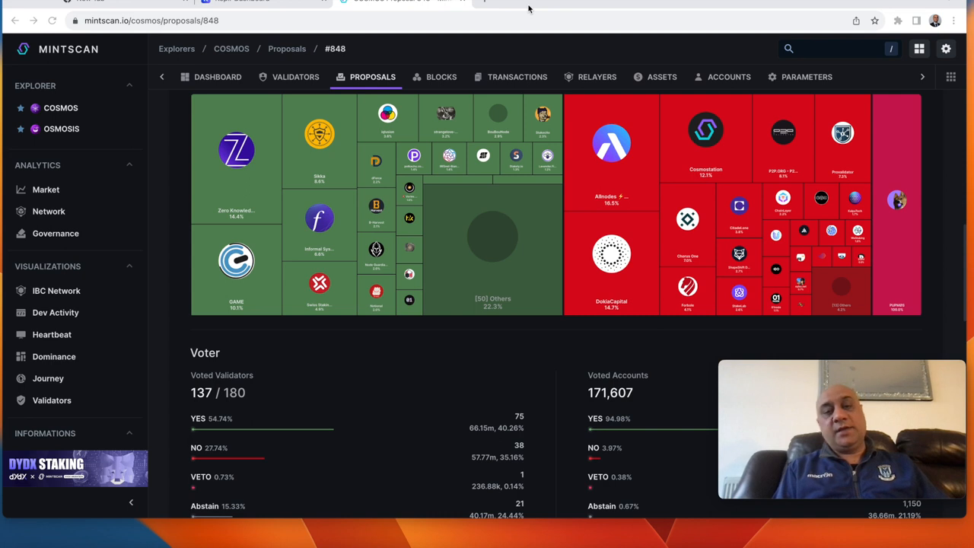
{"action": "mouse_move", "coordinate": [448, 299]}
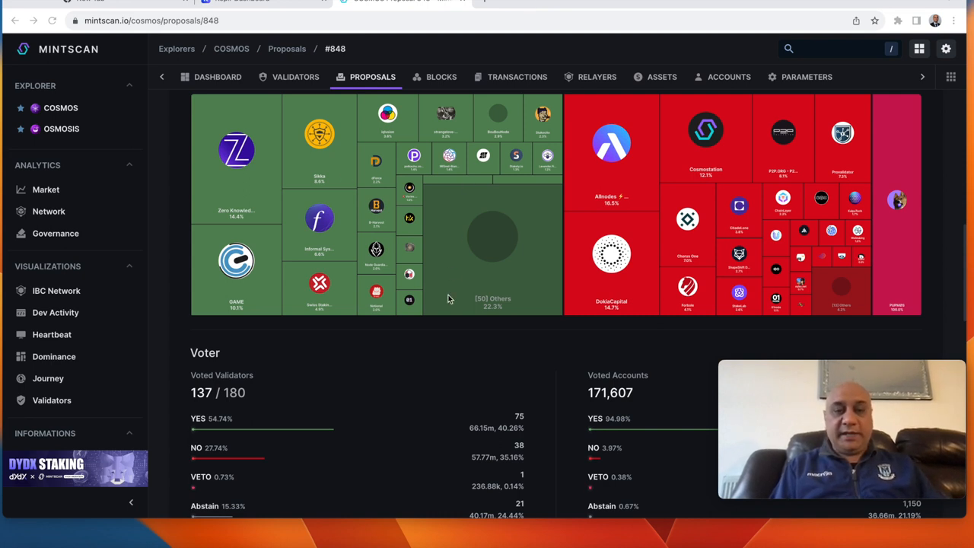
{"action": "scroll", "scroll_direction": "down", "scroll_amount": 3}
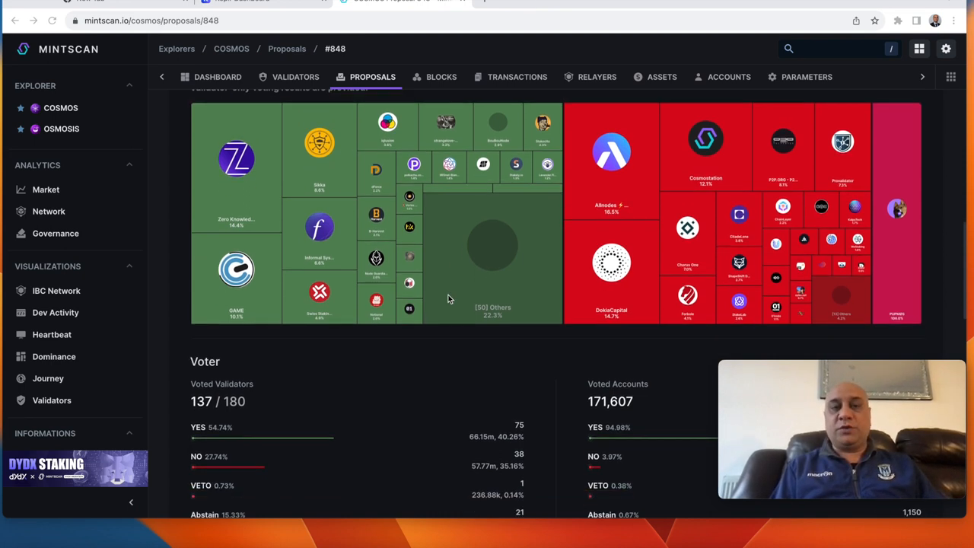
{"action": "scroll", "scroll_direction": "up", "scroll_amount": 3}
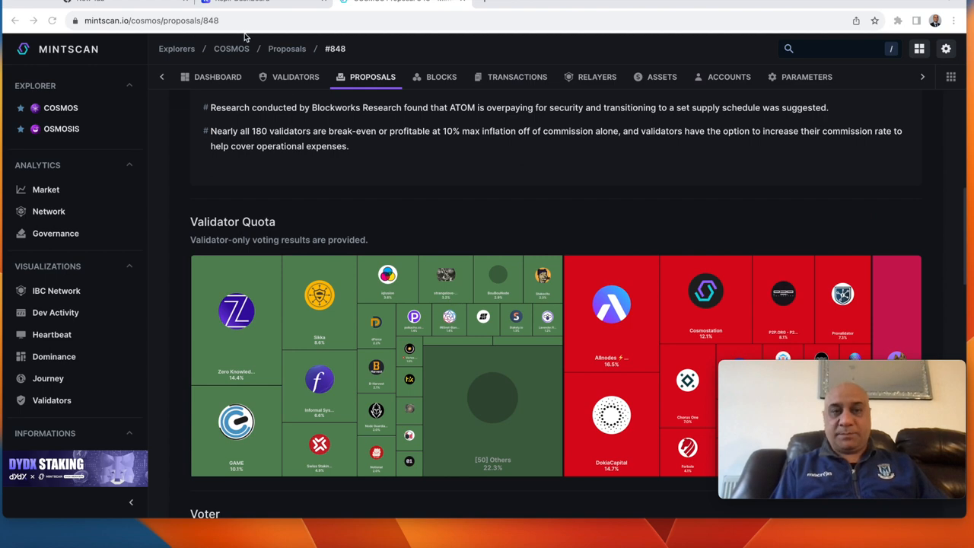
{"action": "scroll", "scroll_direction": "down", "scroll_amount": 3}
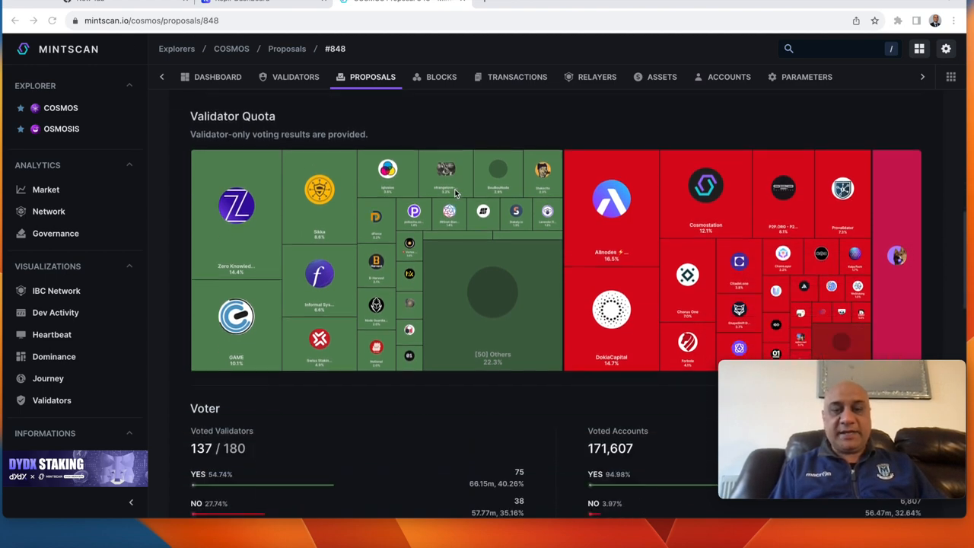
{"action": "scroll", "scroll_direction": "down", "scroll_amount": 3}
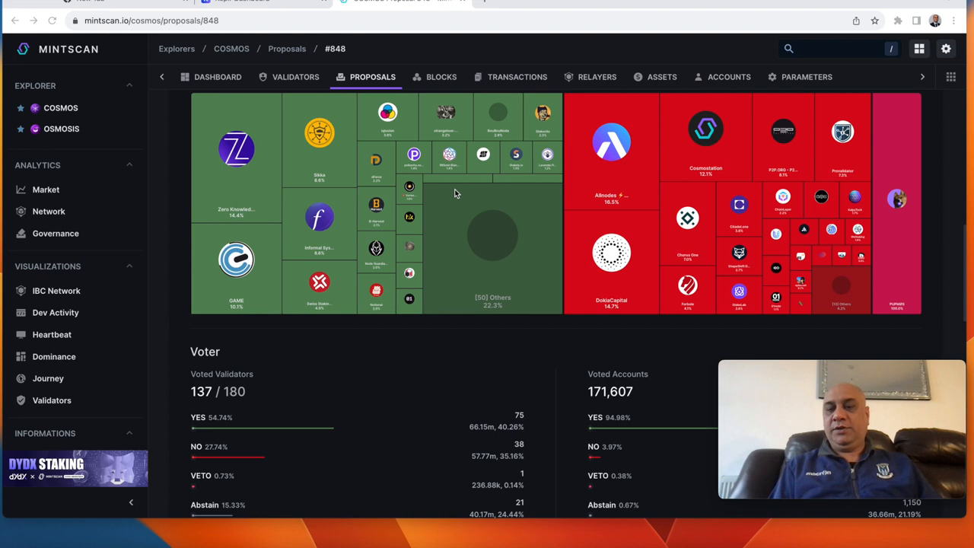
{"action": "mouse_move", "coordinate": [345, 186]}
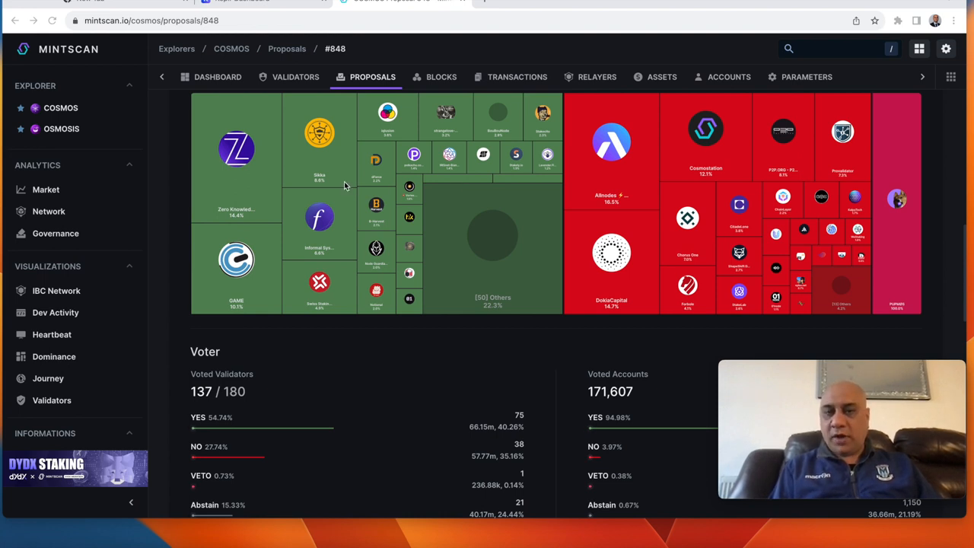
{"action": "mouse_move", "coordinate": [548, 125]}
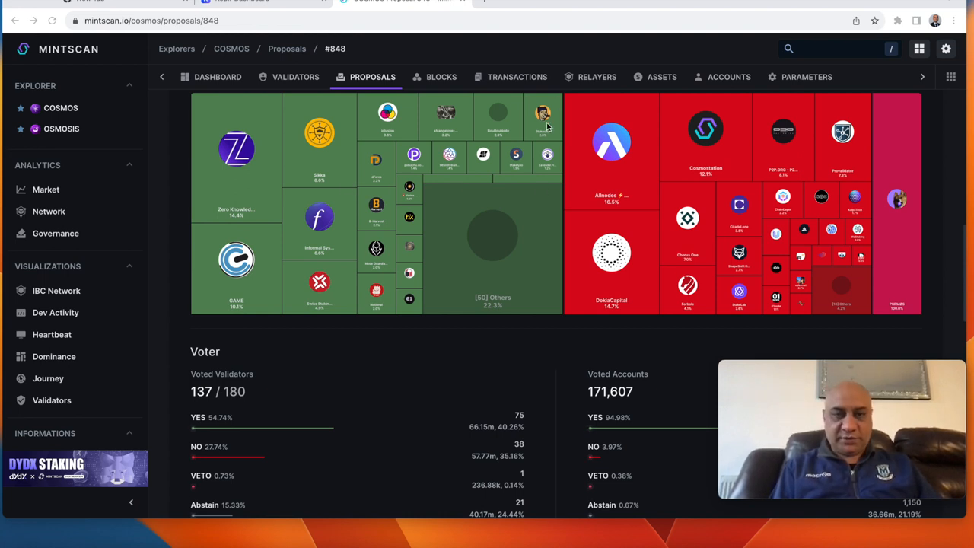
{"action": "mouse_move", "coordinate": [437, 196]}
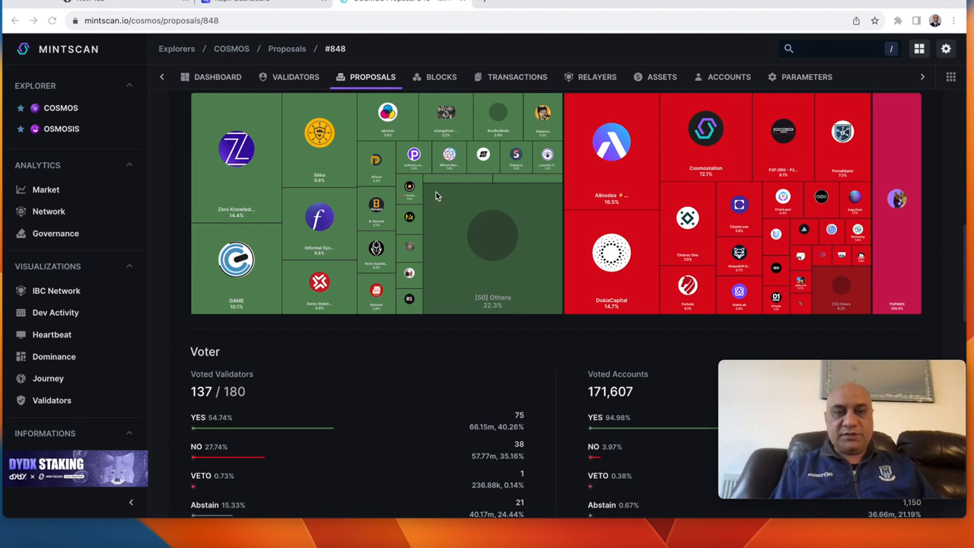
{"action": "mouse_move", "coordinate": [350, 278]}
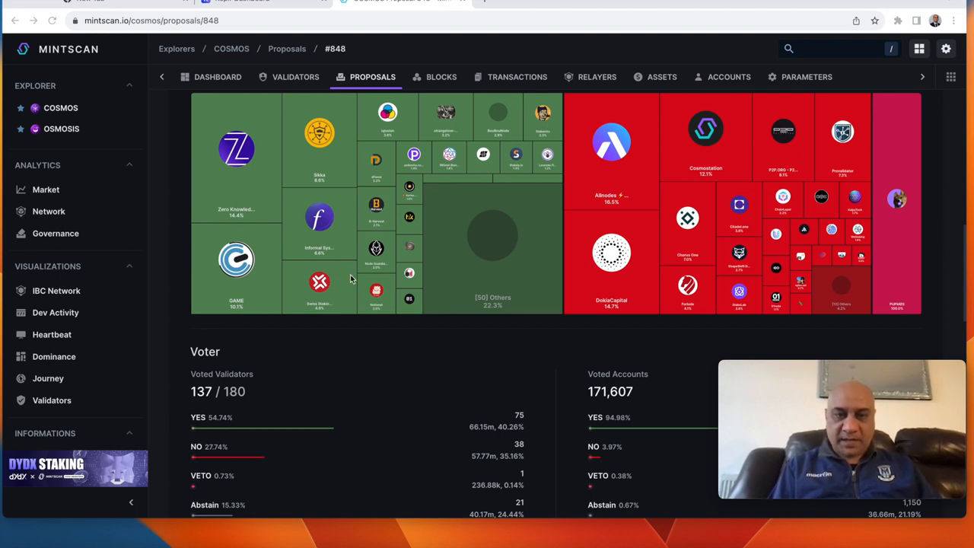
{"action": "mouse_move", "coordinate": [310, 230]}
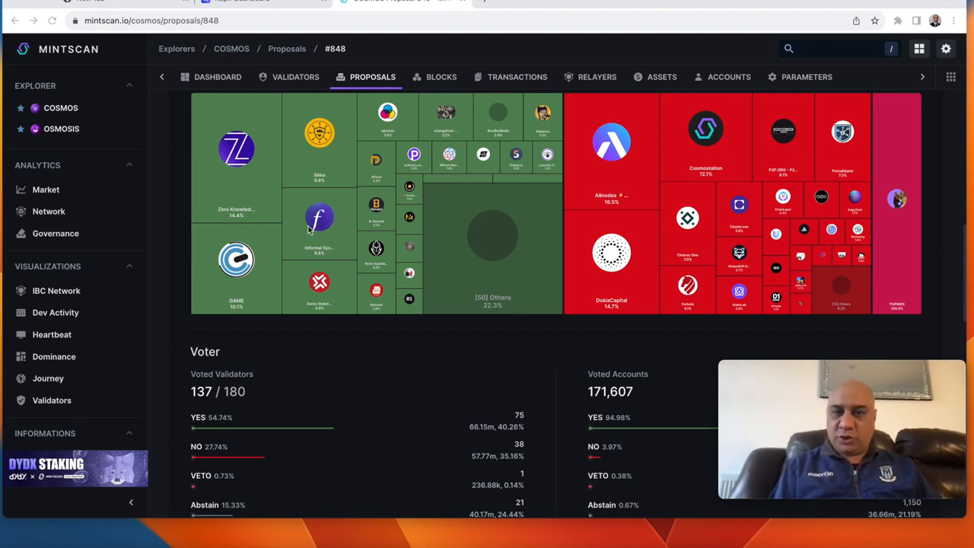